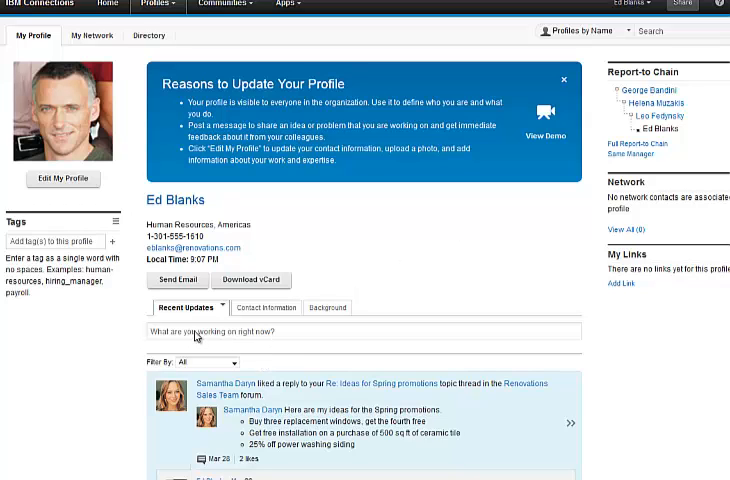
{"action": "left_click", "coordinate": [360, 332]}
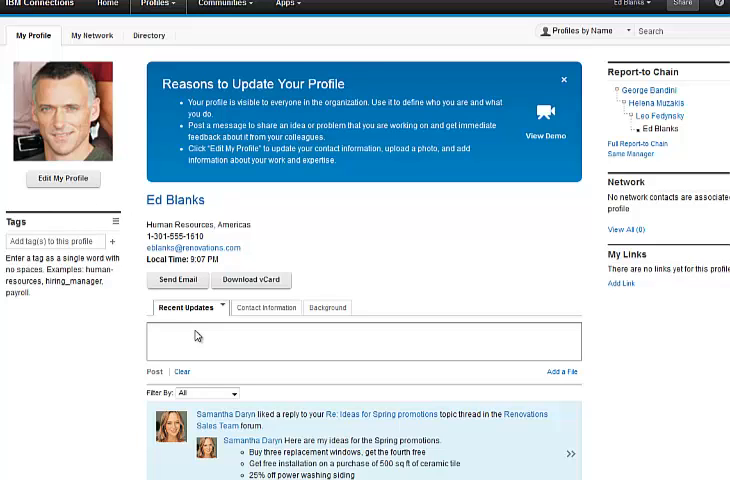
{"action": "type", "text": "H"}
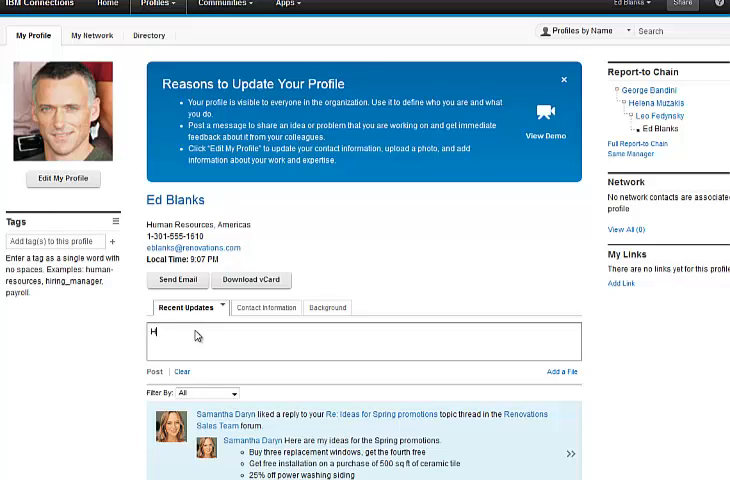
{"action": "type", "text": "Hello team, check out these great tutorials --> http://bit.ly/U7PeTs"}
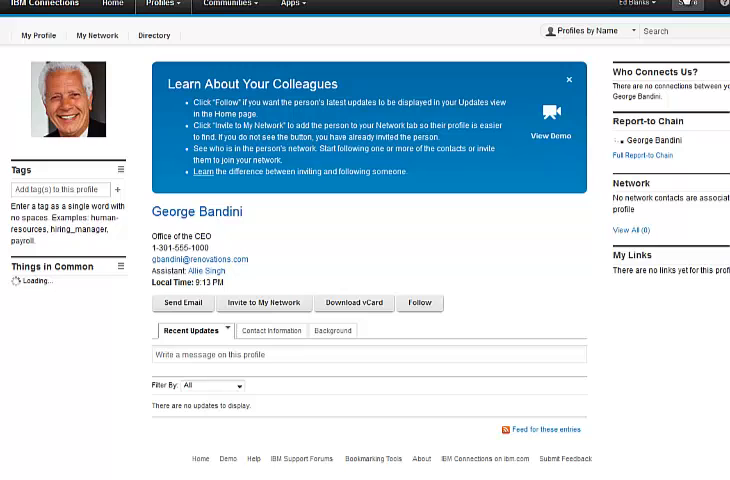
- Return to My Profile and resume the draft update at its end
{"action": "left_click", "coordinate": [33, 36]}
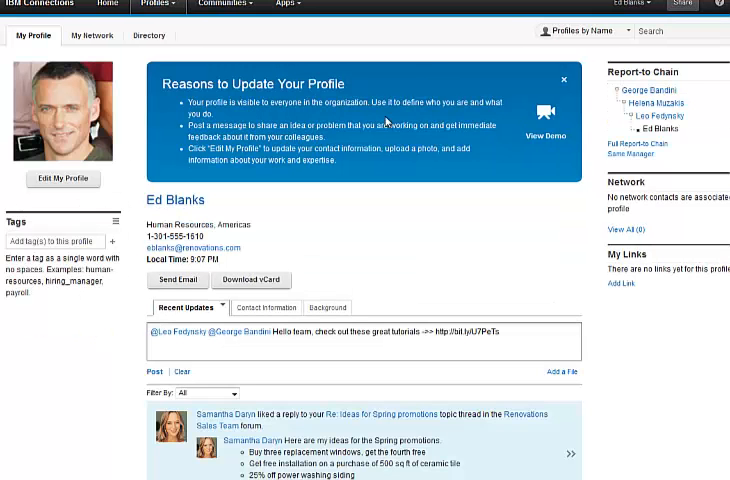
{"action": "mouse_move", "coordinate": [525, 335]}
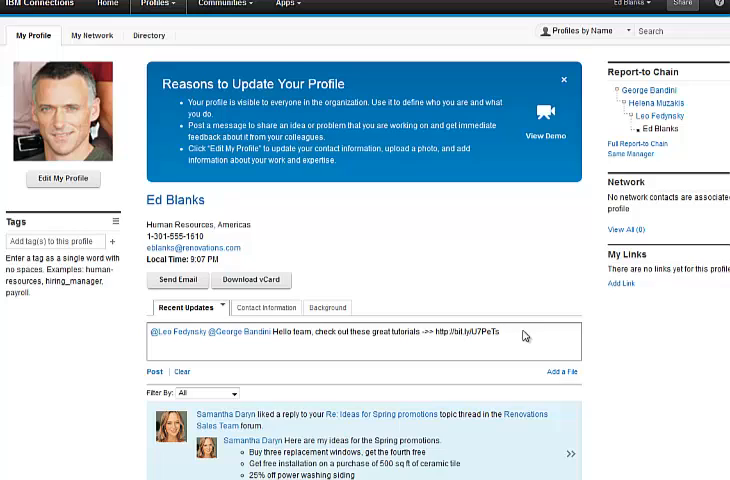
{"action": "left_click", "coordinate": [500, 332]}
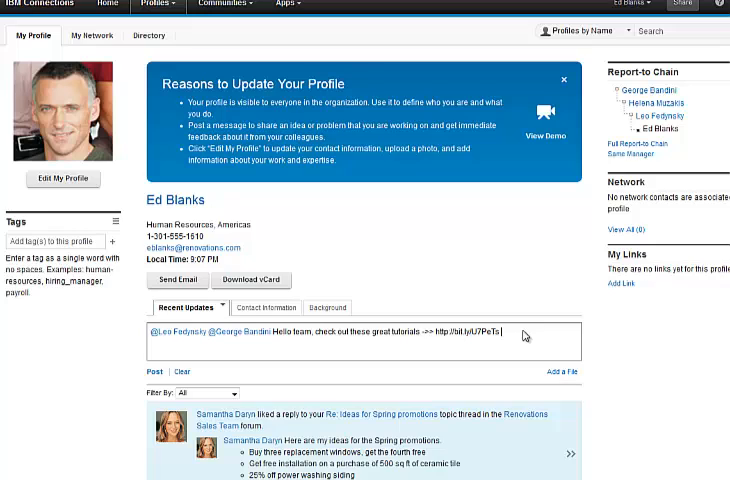
{"action": "type", "text": "@"}
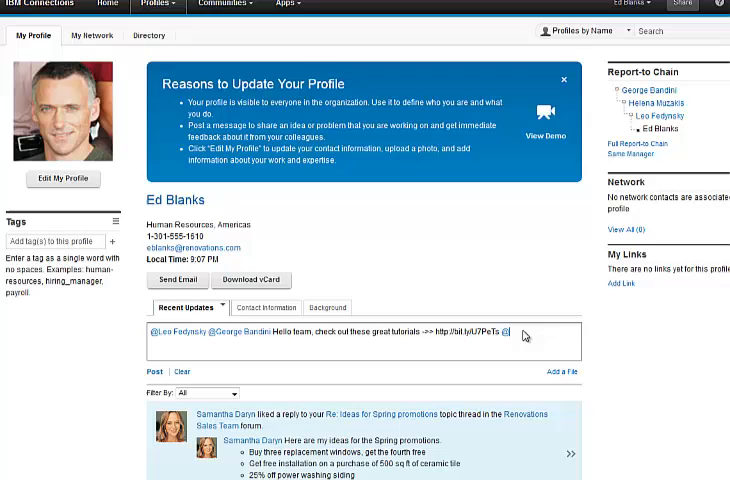
{"action": "type", "text": "@am"}
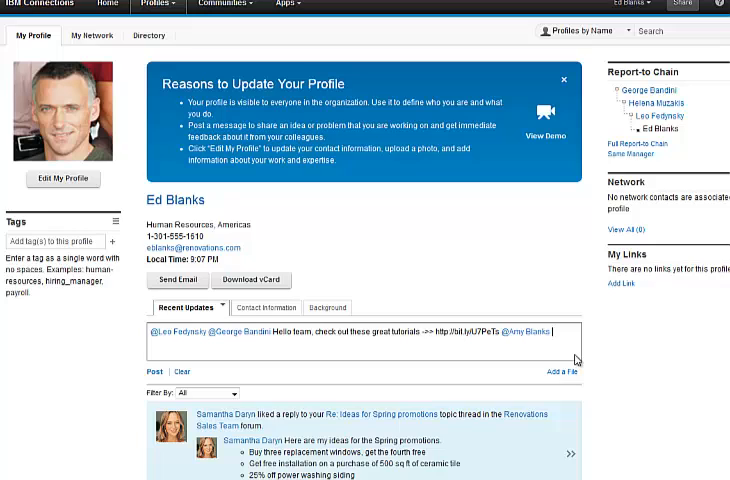
{"action": "type", "text": "@"}
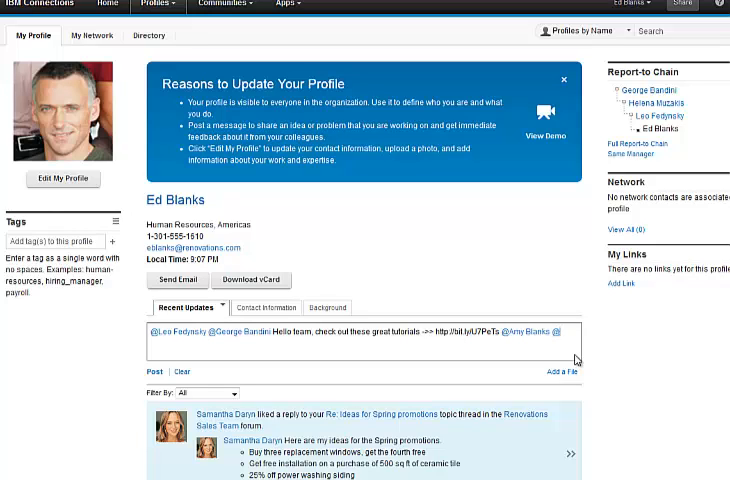
{"action": "type", "text": "@sim"}
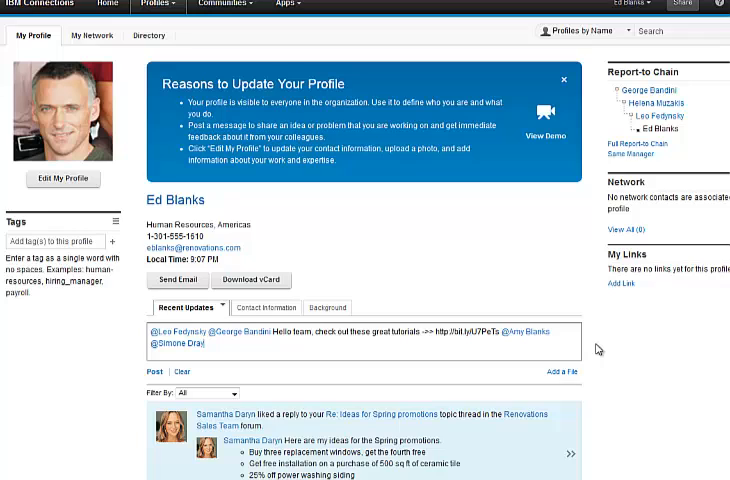
{"action": "left_click", "coordinate": [203, 342]}
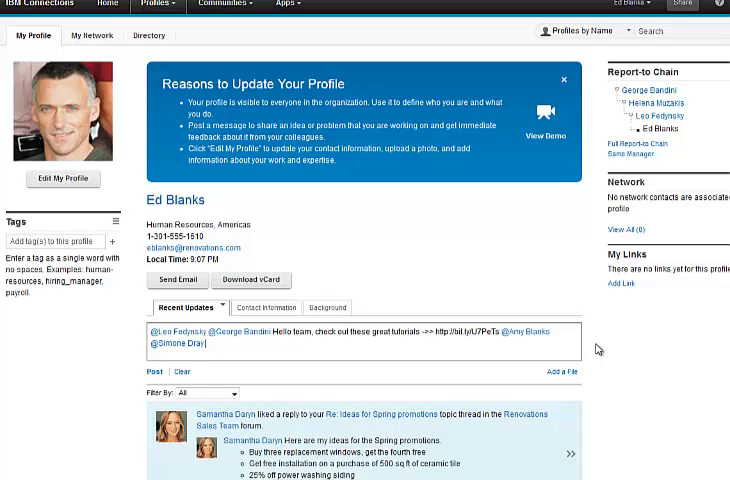
{"action": "type", "text": "@"}
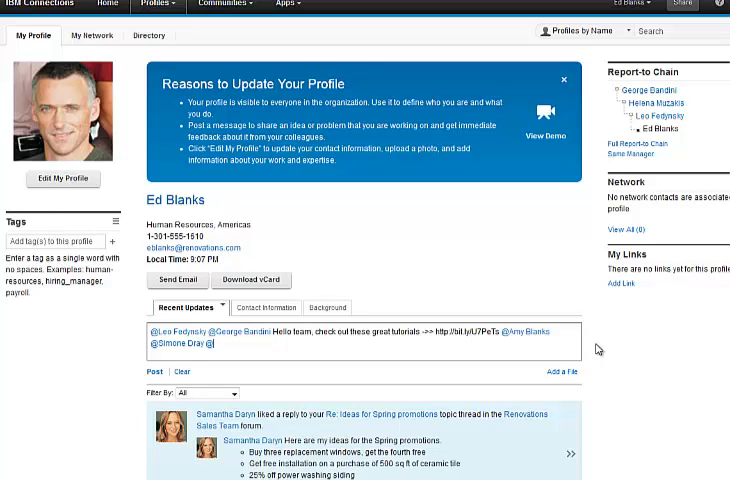
{"action": "type", "text": "gail"}
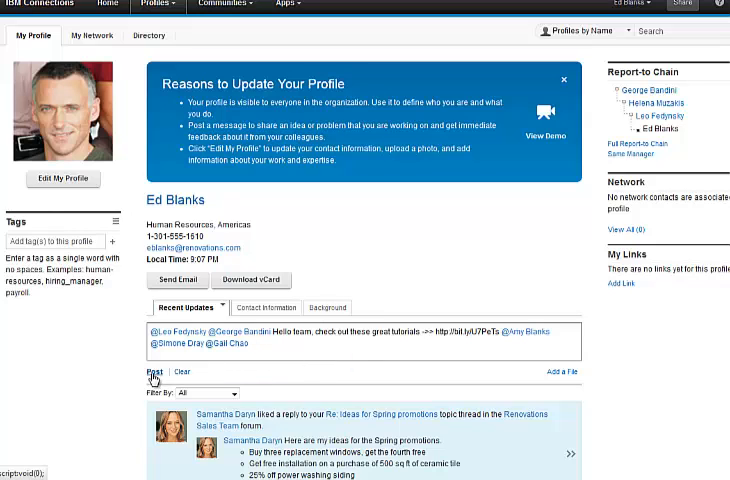
{"action": "left_click", "coordinate": [149, 372]}
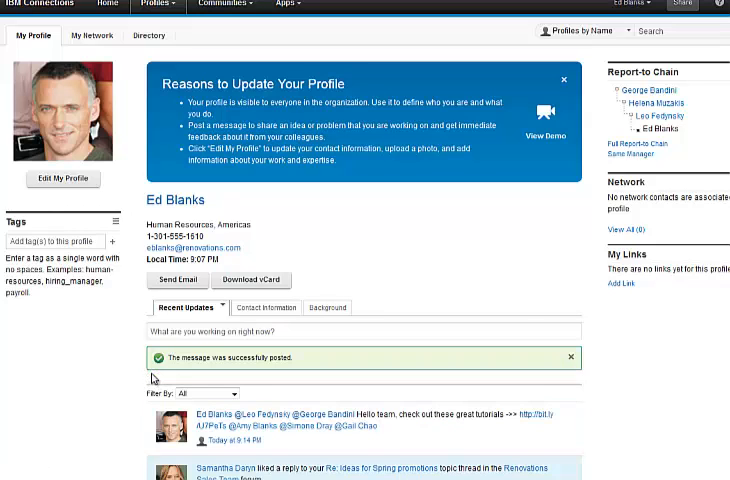